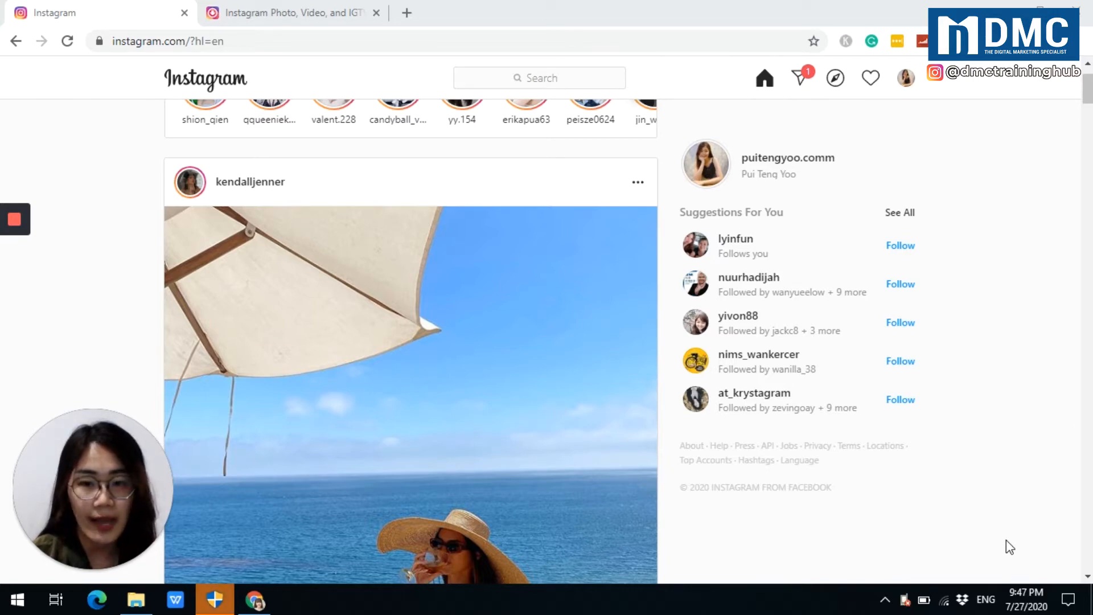
mouse_move(594, 360)
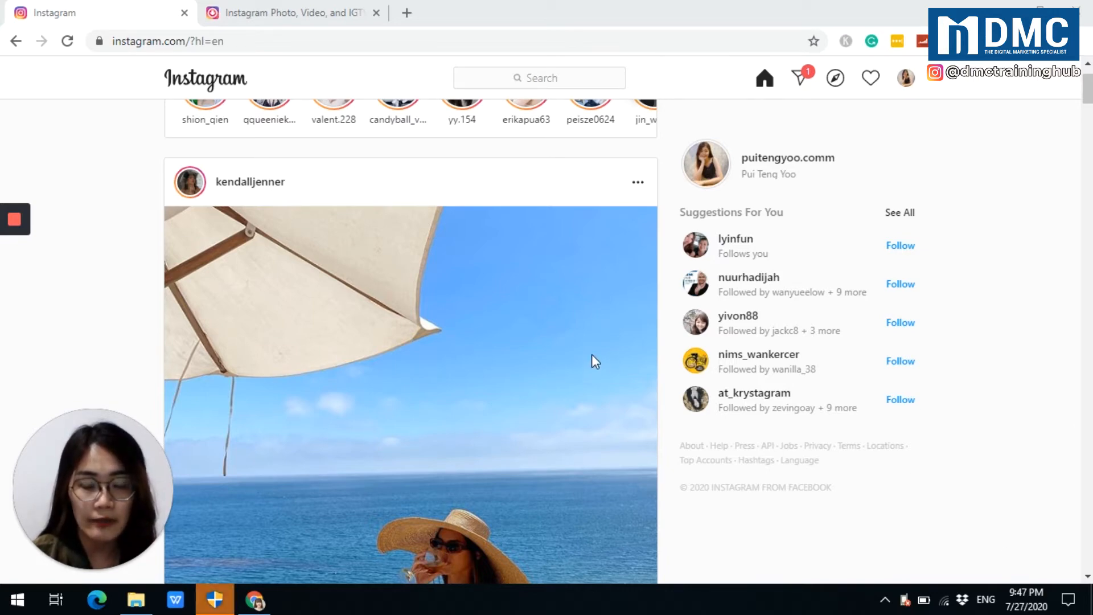
mouse_move(572, 321)
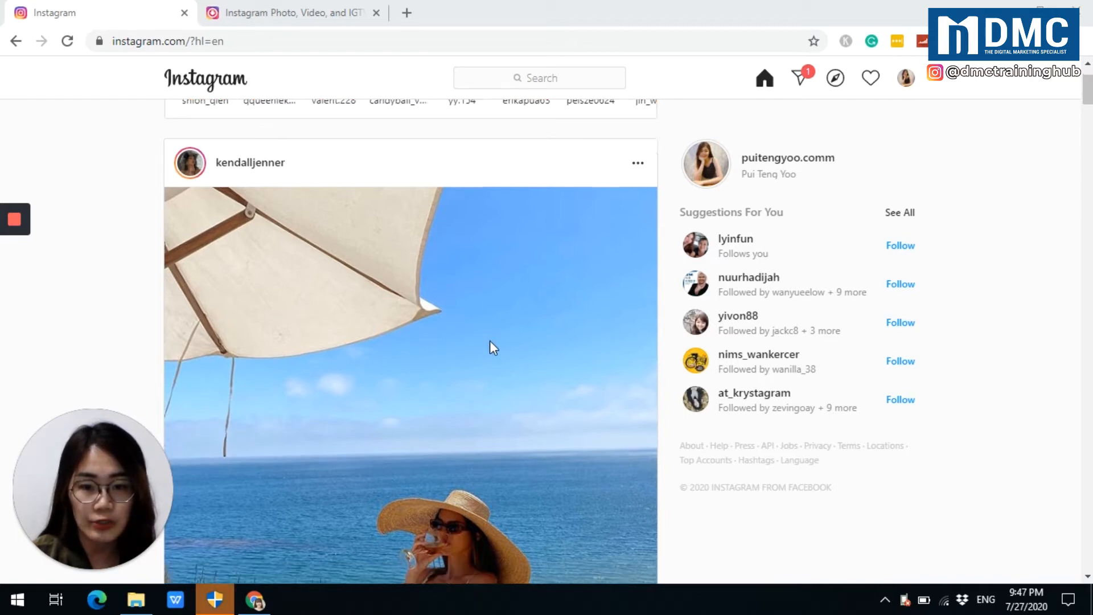
Copy the link of the straw-sun-hat beach photo post from its options menu.
scroll(down, 3)
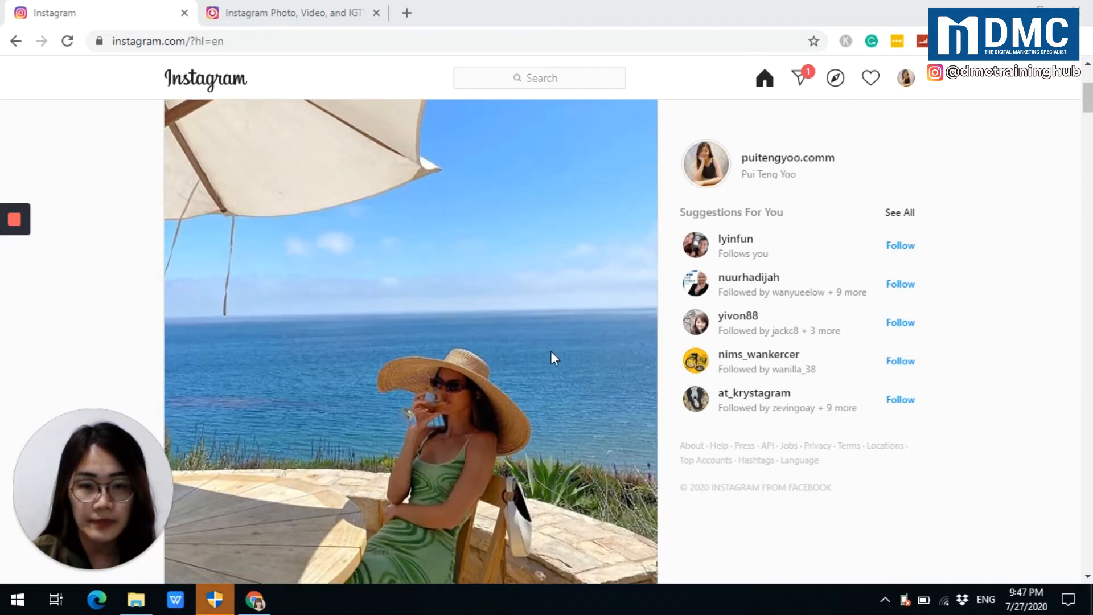
scroll(up, 3)
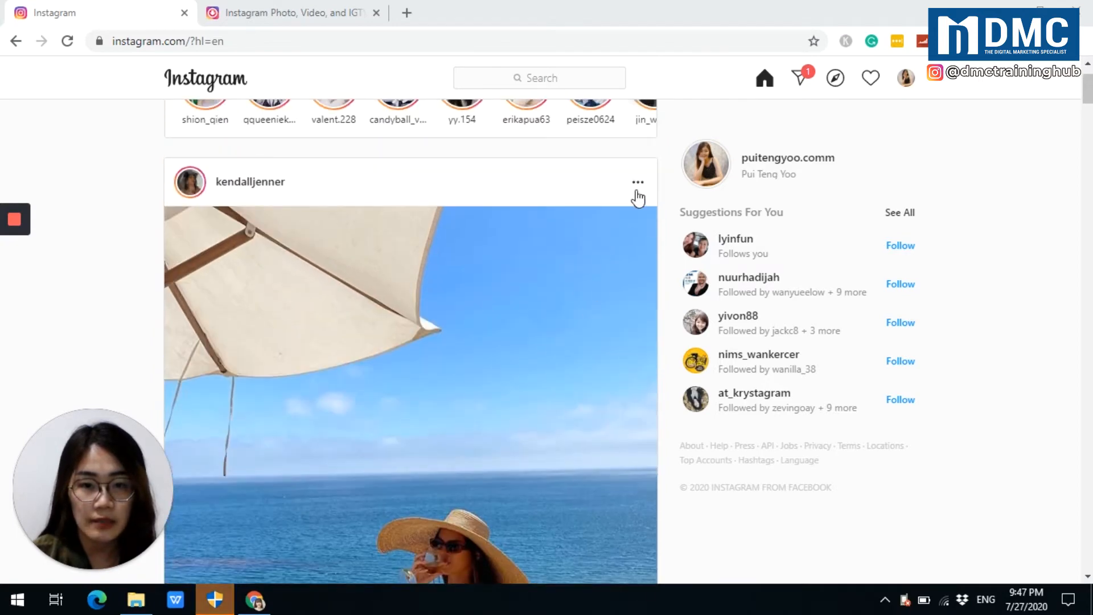
mouse_move(638, 189)
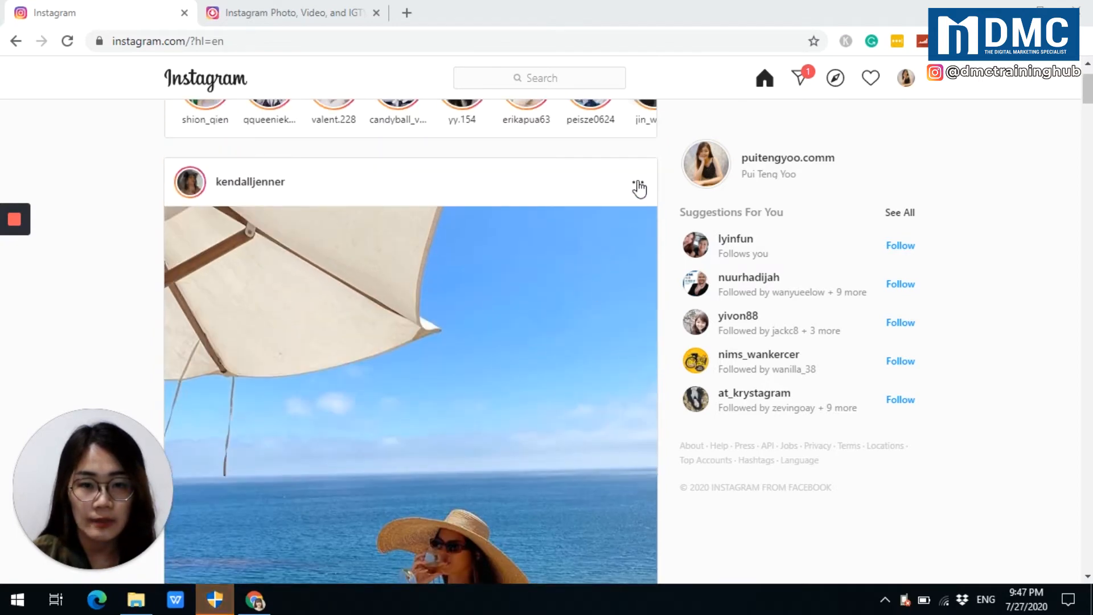
click(637, 183)
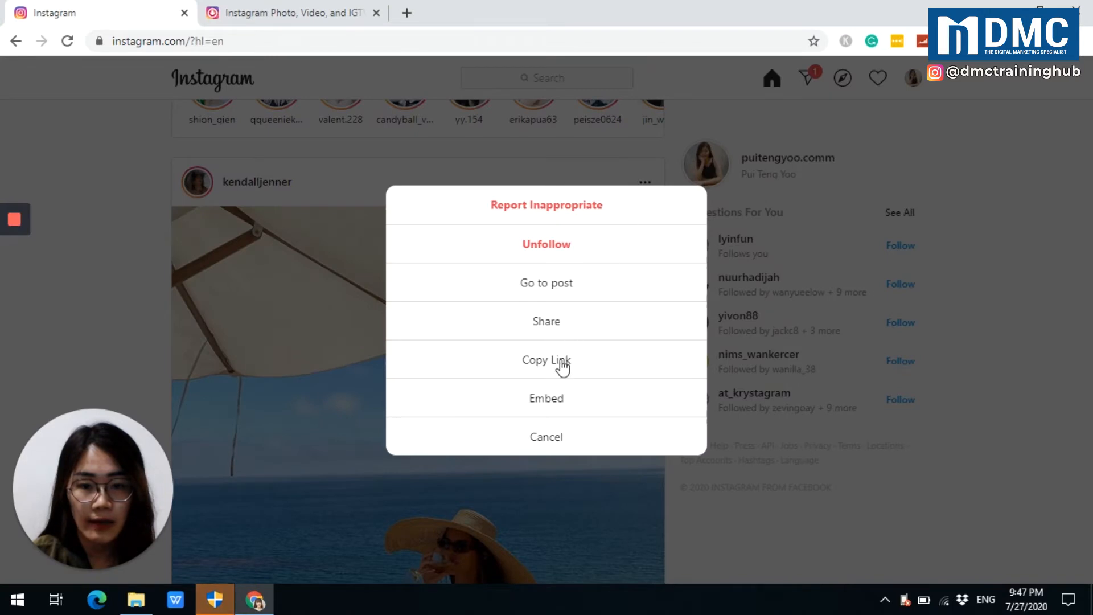
click(546, 360)
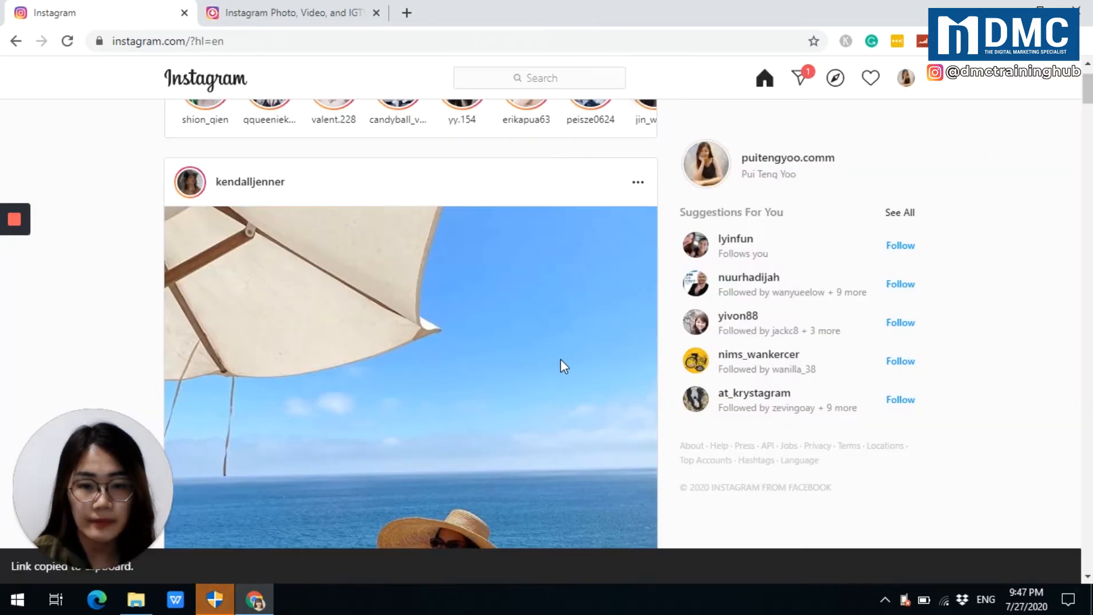
mouse_move(381, 289)
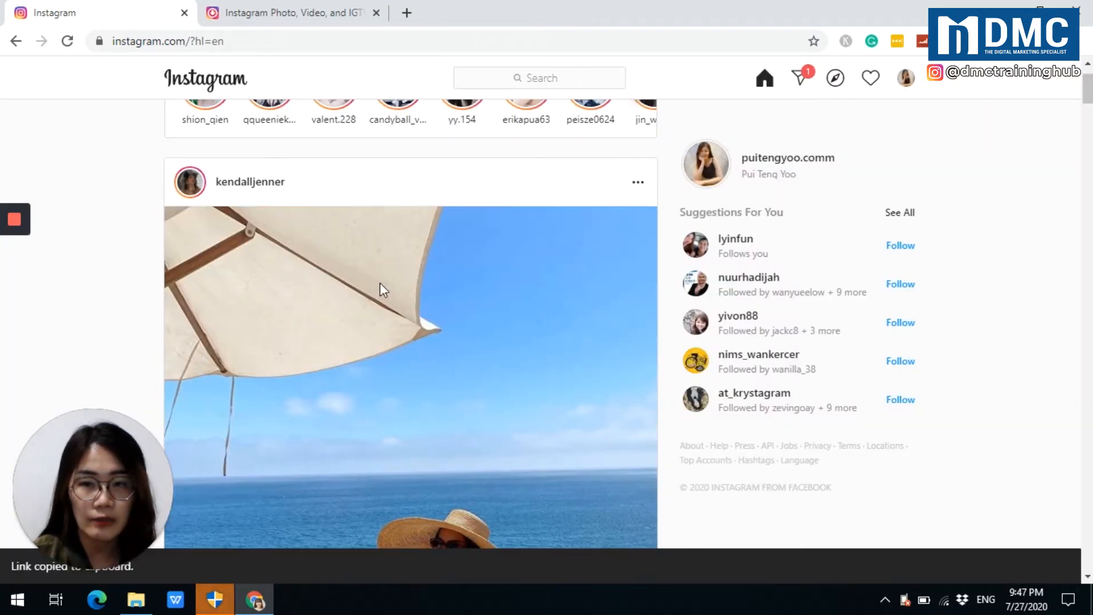
Paste the post link (instagram.com/p/CDH9WBDj_xe) into InstaDownloader and submit the download.
click(286, 13)
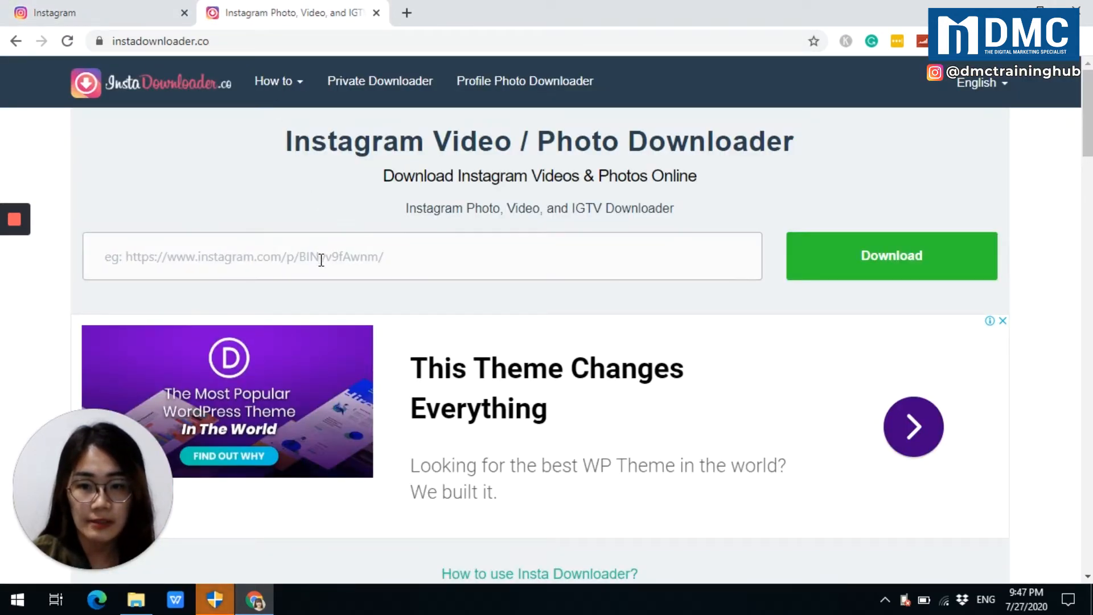
text(https://www.instagram.com/p/CDH9WBDj_xe/?utm_source=ig_web_copy_link)
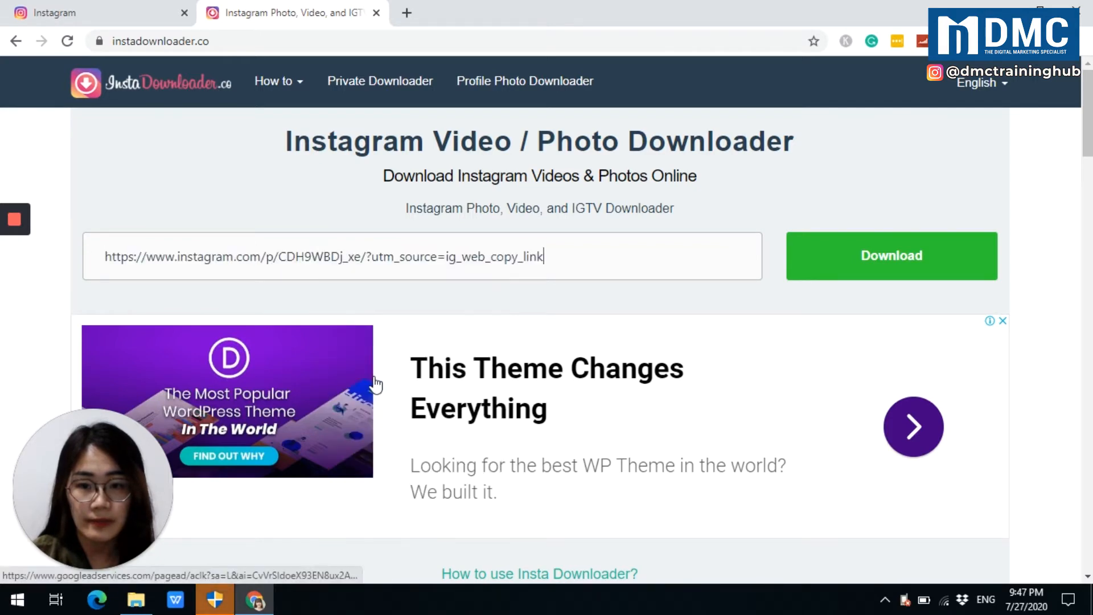
click(891, 256)
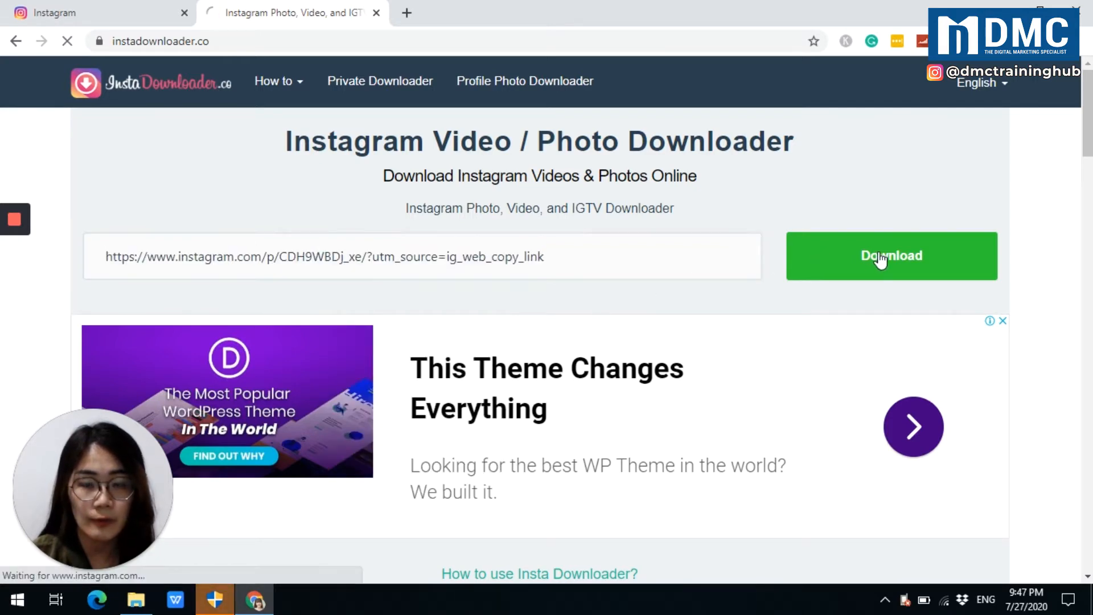
click(892, 256)
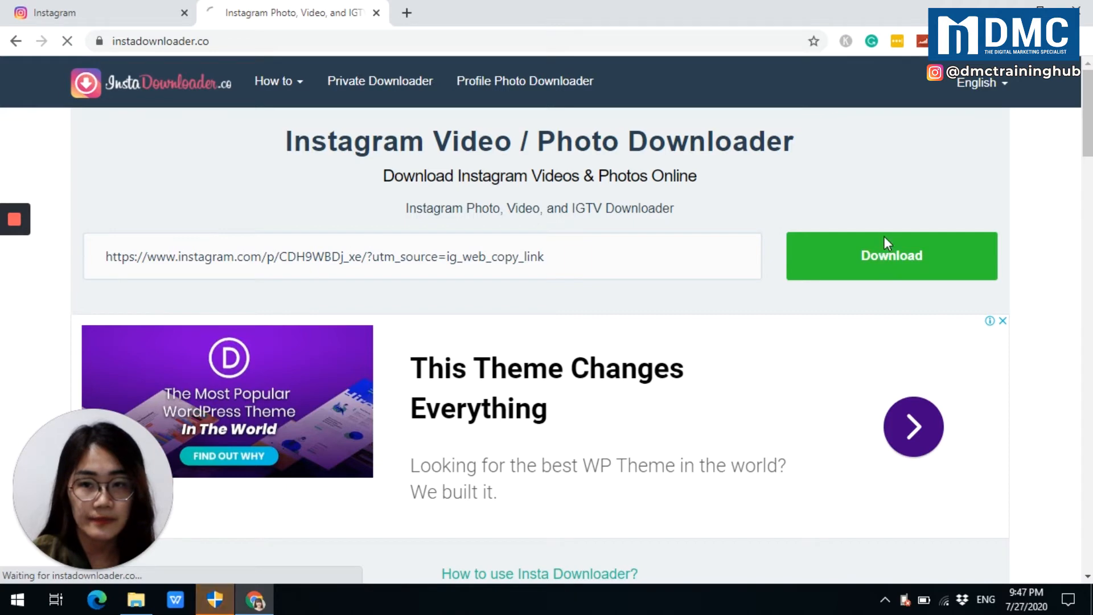
mouse_move(919, 225)
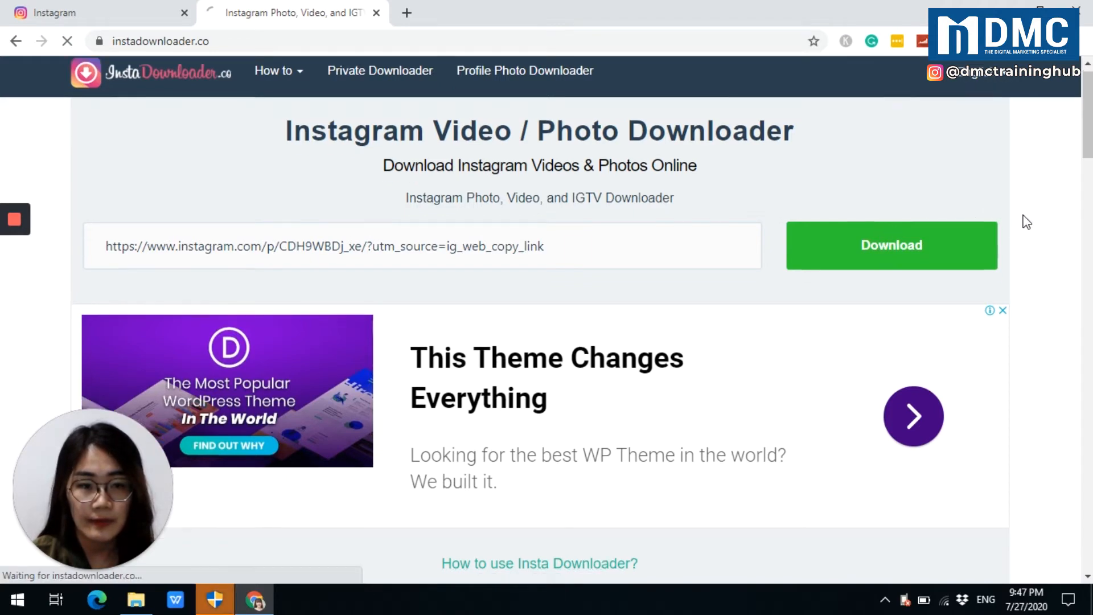
scroll(down, 3)
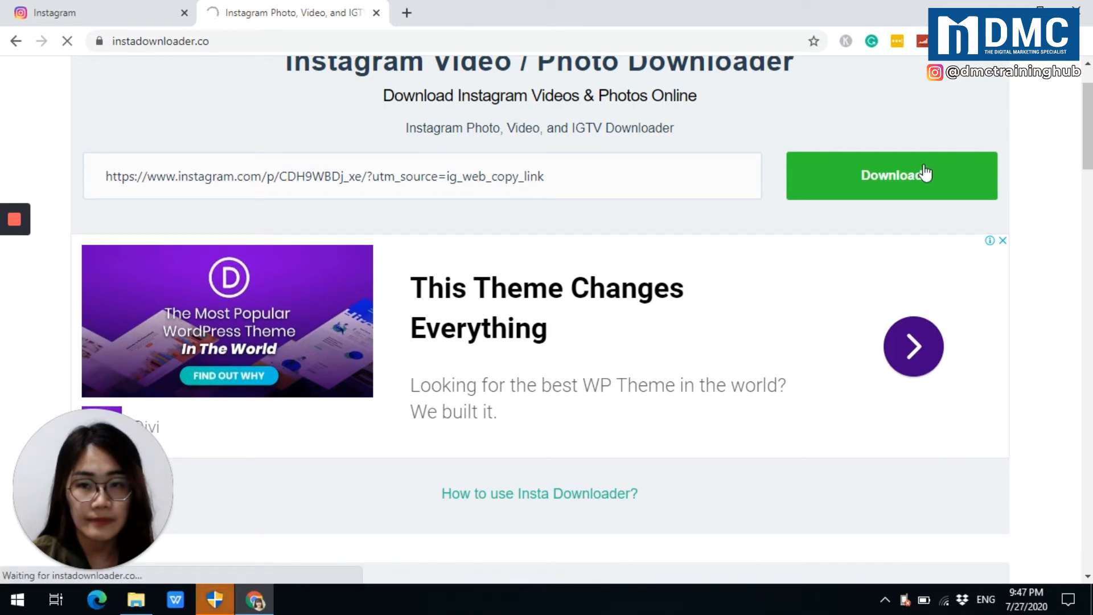
Re-request the download, then open the right-click save menu on the beach photo.
click(891, 175)
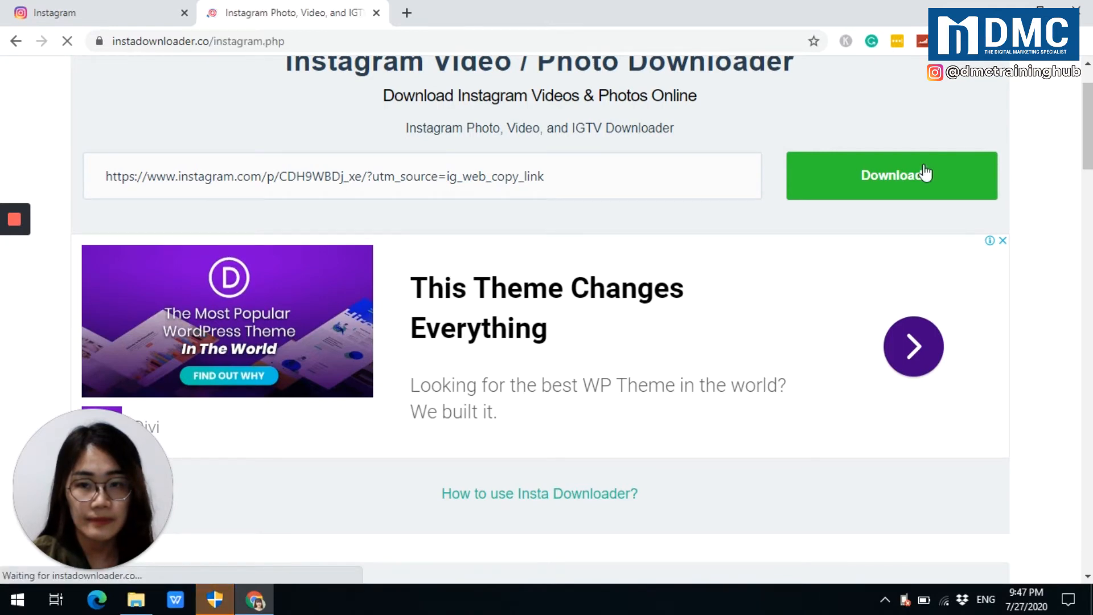
click(891, 175)
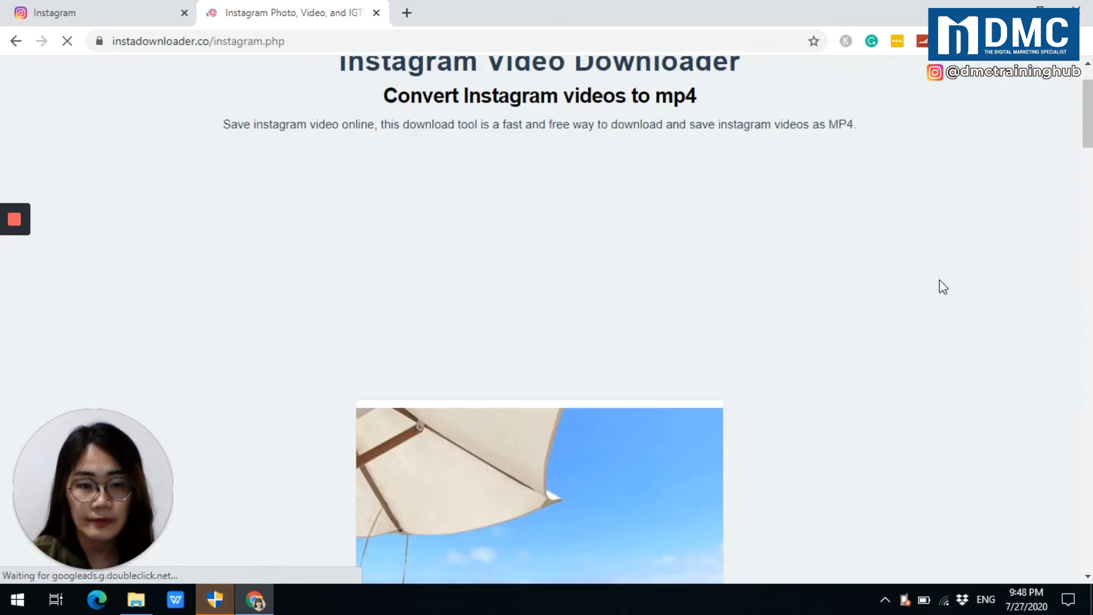
scroll(down, 3)
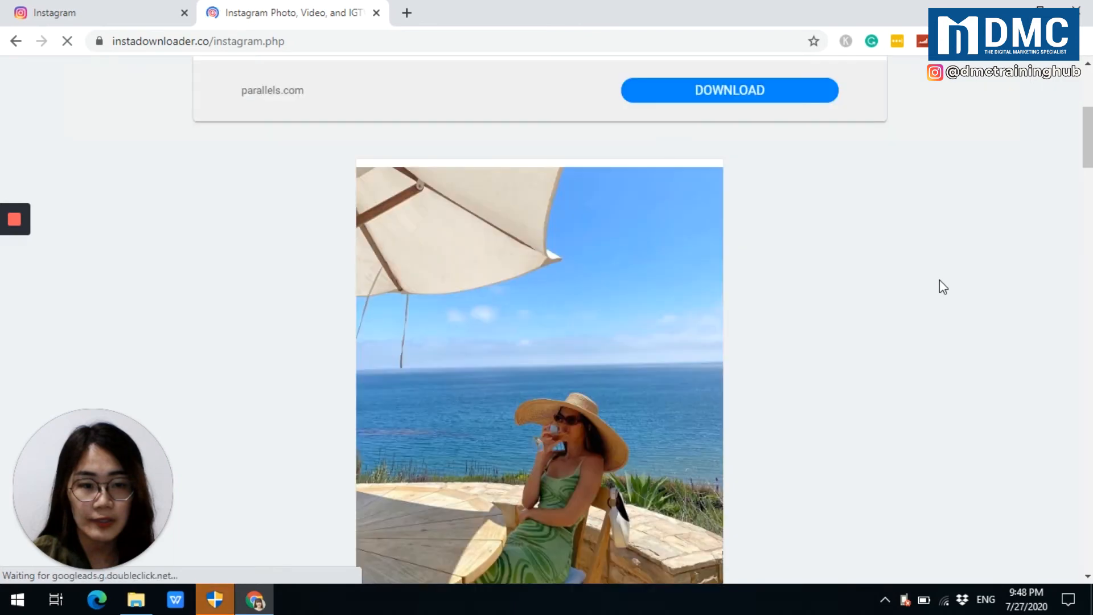
scroll(down, 3)
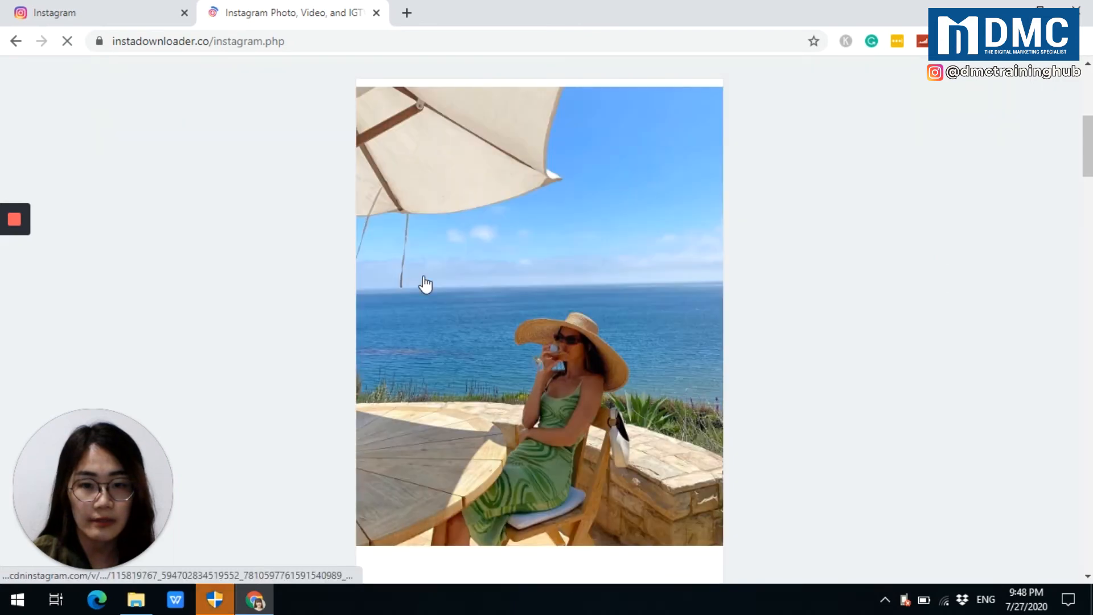
right_click(426, 284)
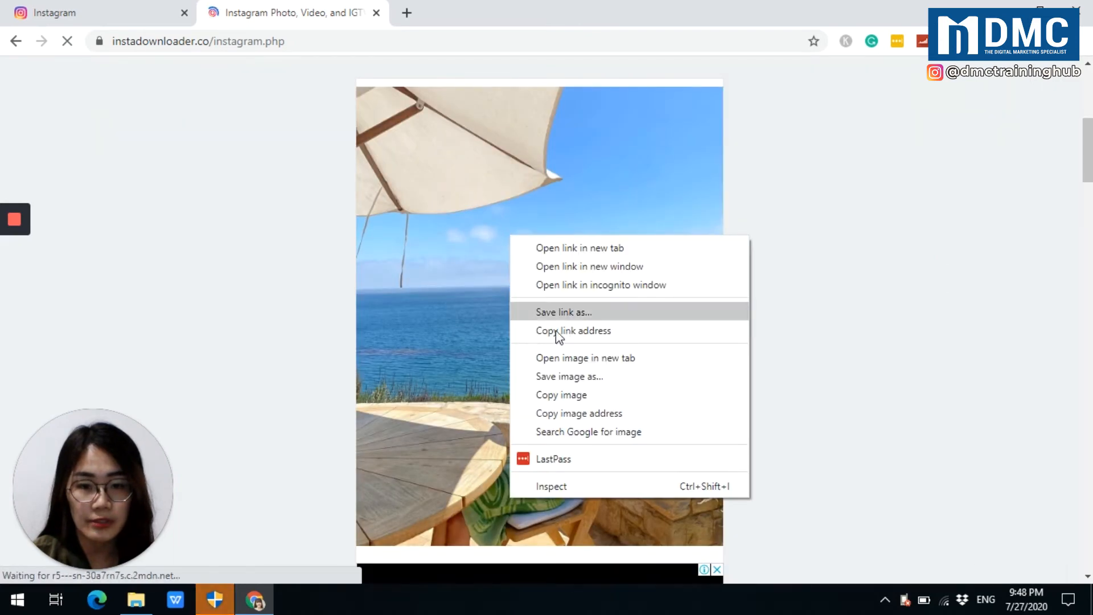